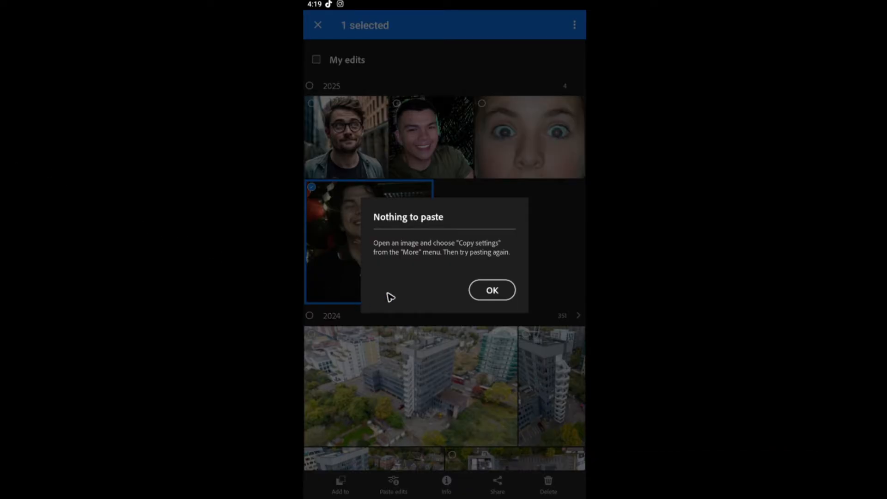
{"action": "mouse_move", "coordinate": [426, 234]}
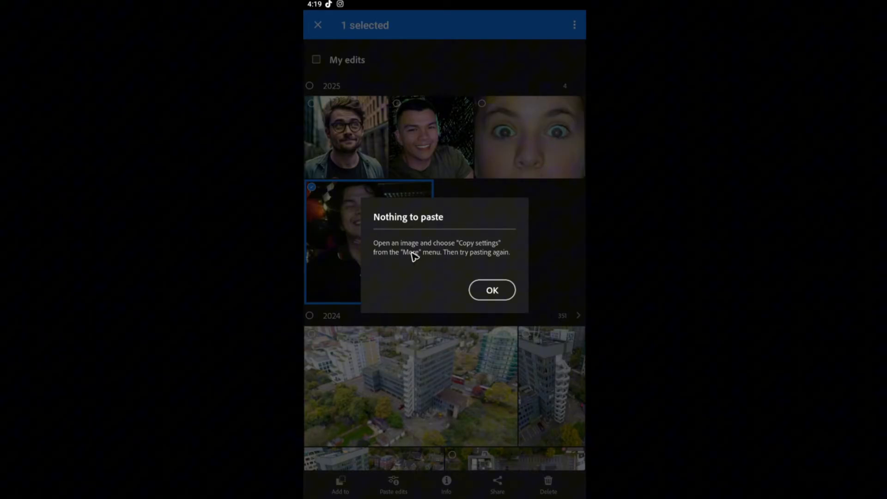
{"action": "mouse_move", "coordinate": [482, 253]}
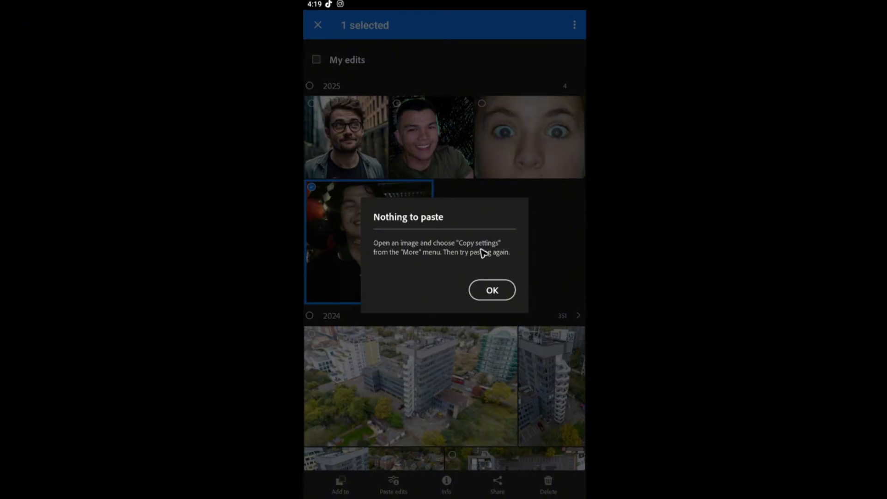
{"action": "mouse_move", "coordinate": [450, 275]}
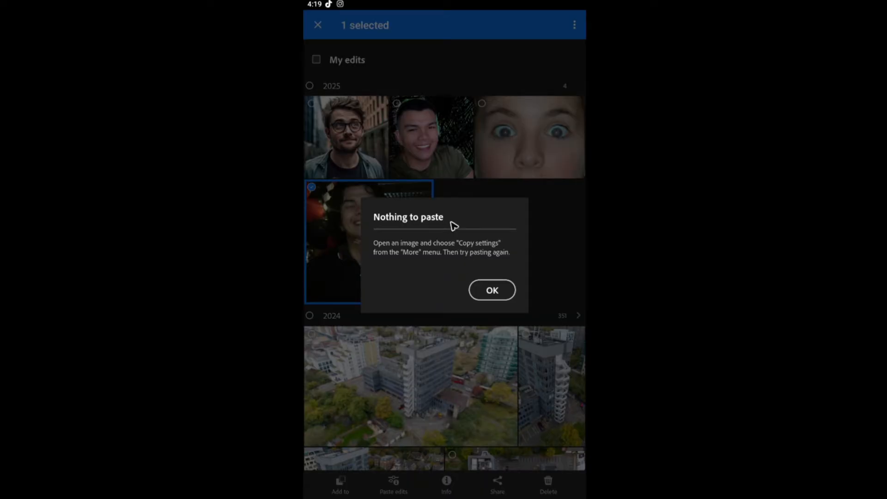
- Dismiss the 'Nothing to paste' warning and exit selection mode in the My edits grid
{"action": "left_click", "coordinate": [491, 290]}
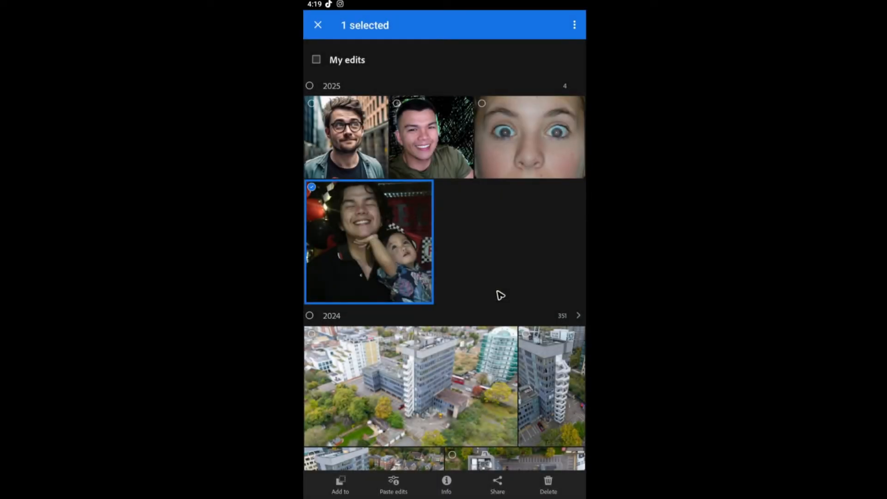
{"action": "mouse_move", "coordinate": [446, 243]}
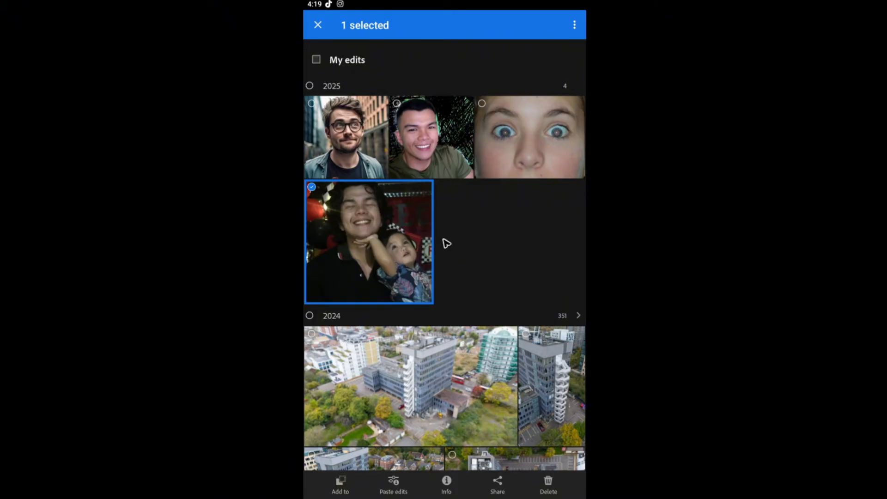
{"action": "scroll", "scroll_direction": "up", "scroll_amount": 3}
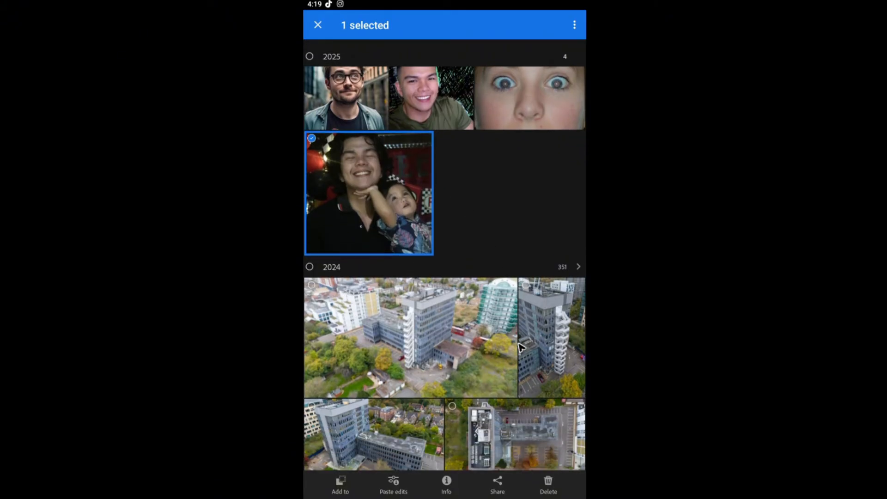
{"action": "scroll", "scroll_direction": "up", "scroll_amount": 3}
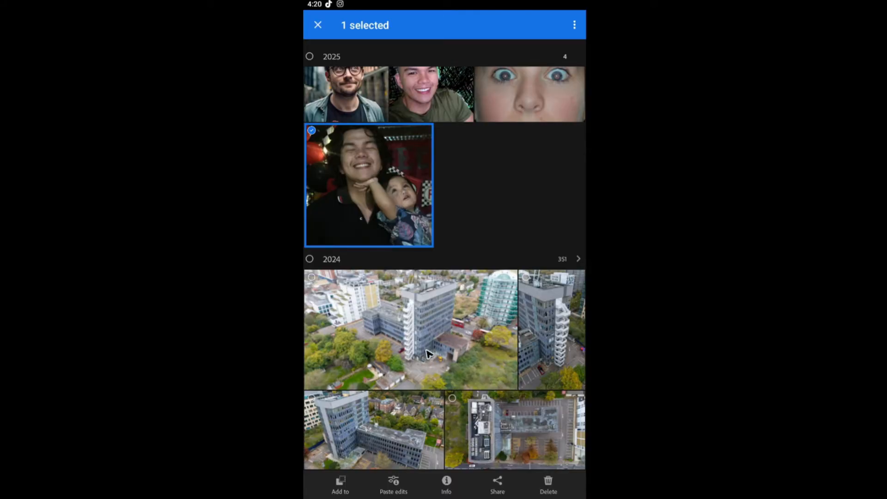
{"action": "mouse_move", "coordinate": [422, 330]}
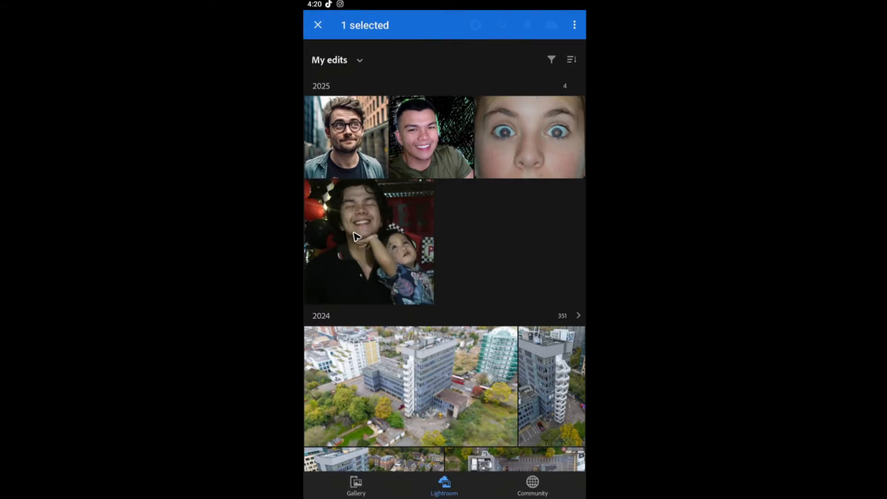
{"action": "left_click", "coordinate": [318, 25]}
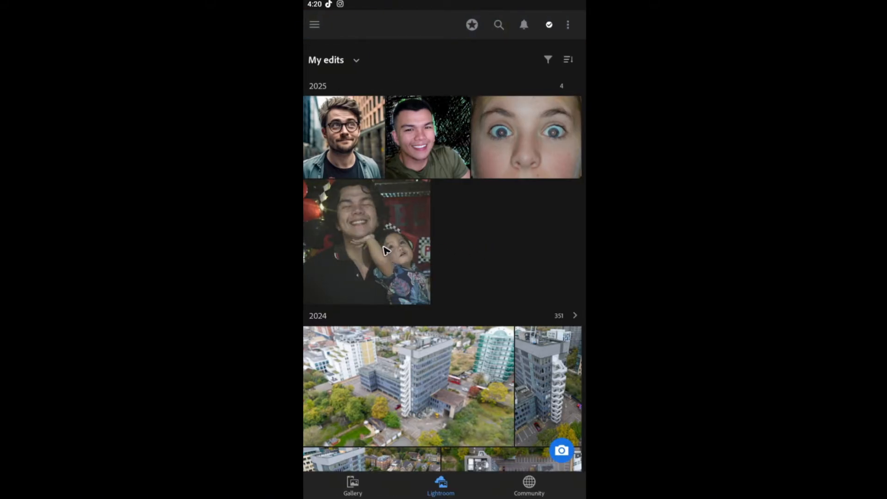
- Open the man-and-child party photo and apply Auto from Quick Actions
{"action": "left_click", "coordinate": [366, 242]}
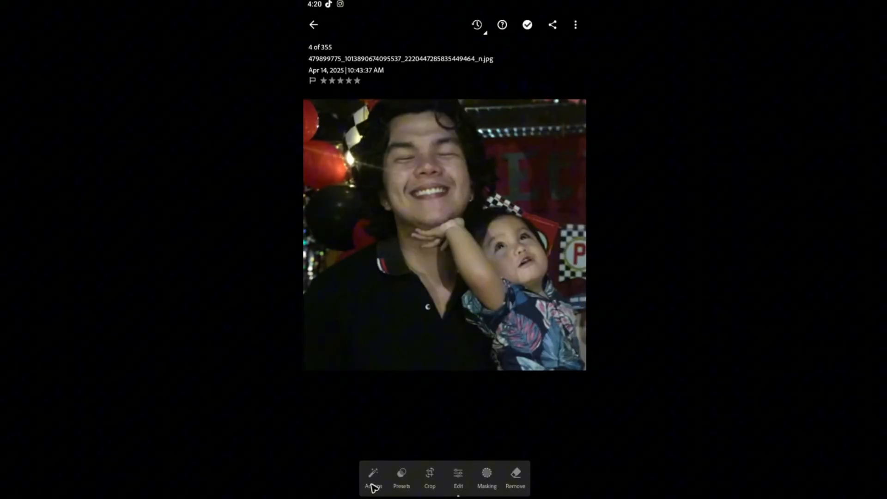
{"action": "left_click", "coordinate": [373, 478]}
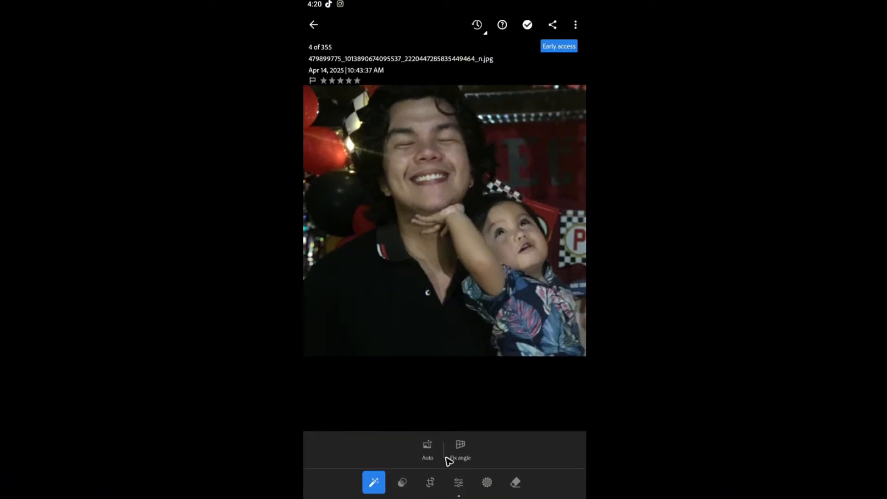
{"action": "left_click", "coordinate": [428, 447]}
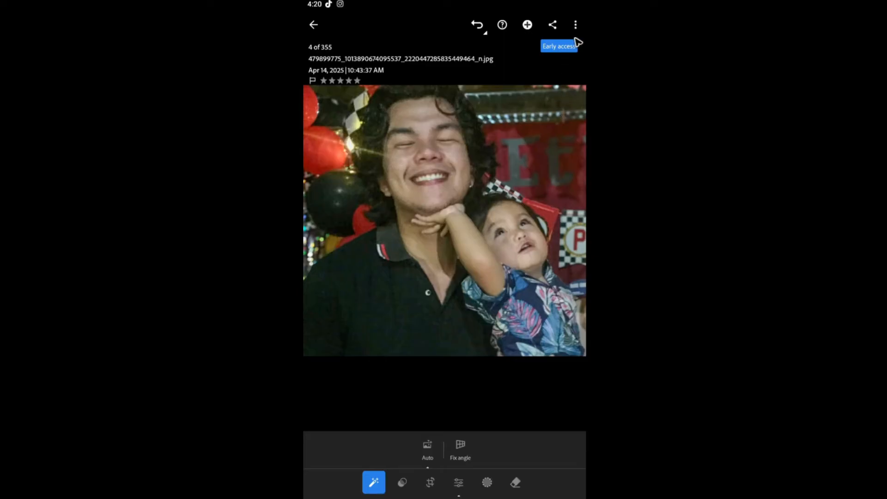
- Copy the photo's Auto Settings and Profile through Copy Settings
{"action": "left_click", "coordinate": [575, 25]}
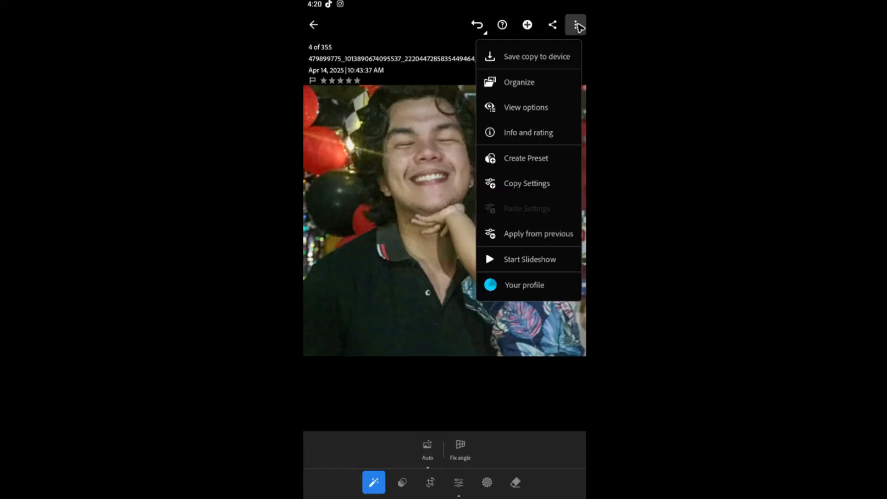
{"action": "mouse_move", "coordinate": [528, 189]}
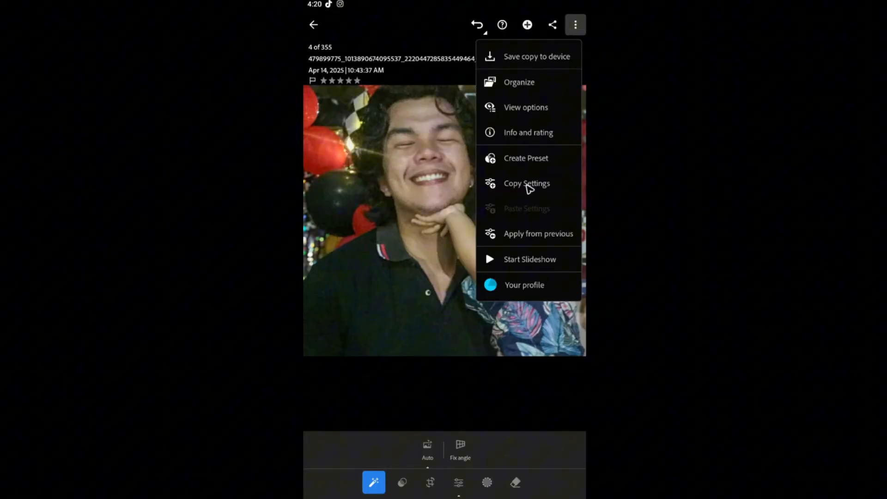
{"action": "left_click", "coordinate": [526, 184]}
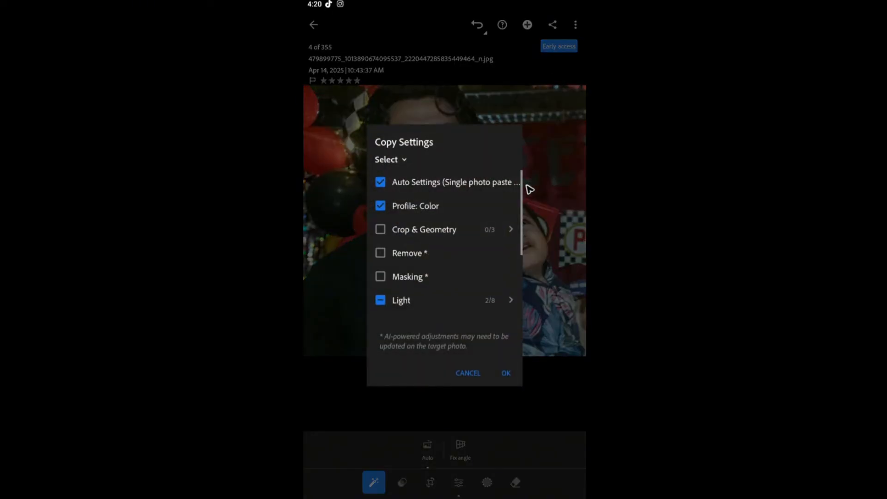
{"action": "mouse_move", "coordinate": [389, 262]}
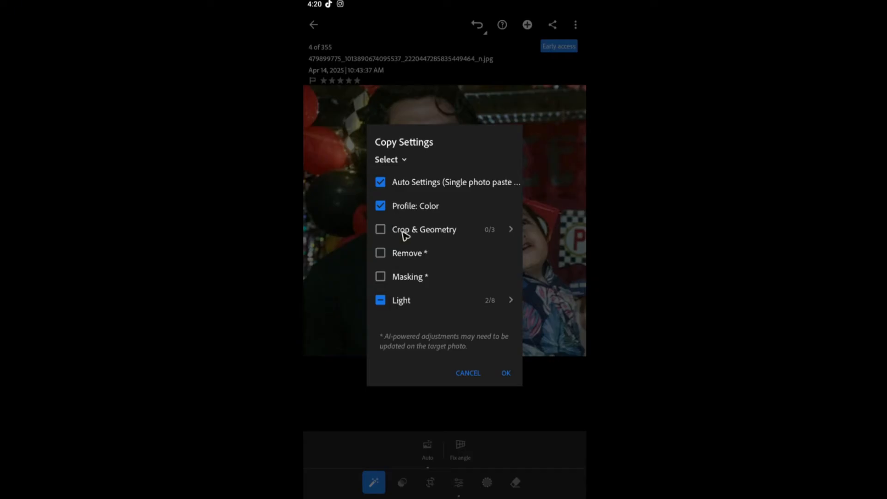
{"action": "mouse_move", "coordinate": [386, 265]}
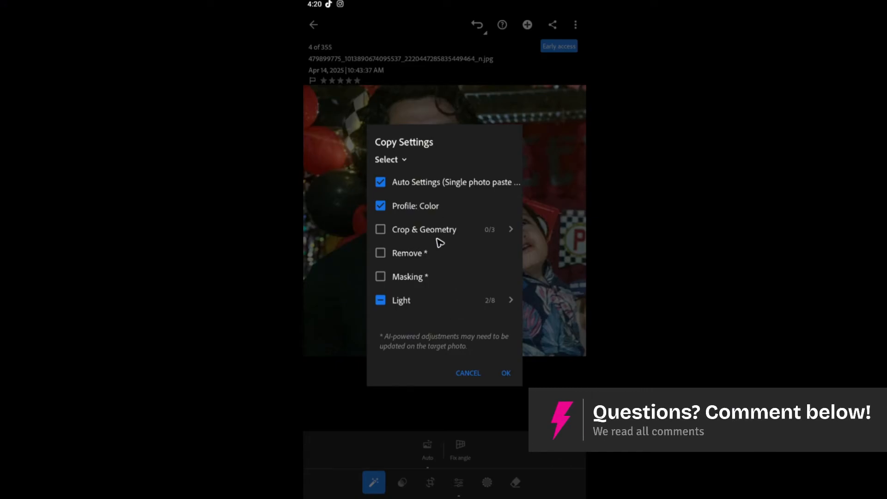
{"action": "left_click", "coordinate": [504, 373]}
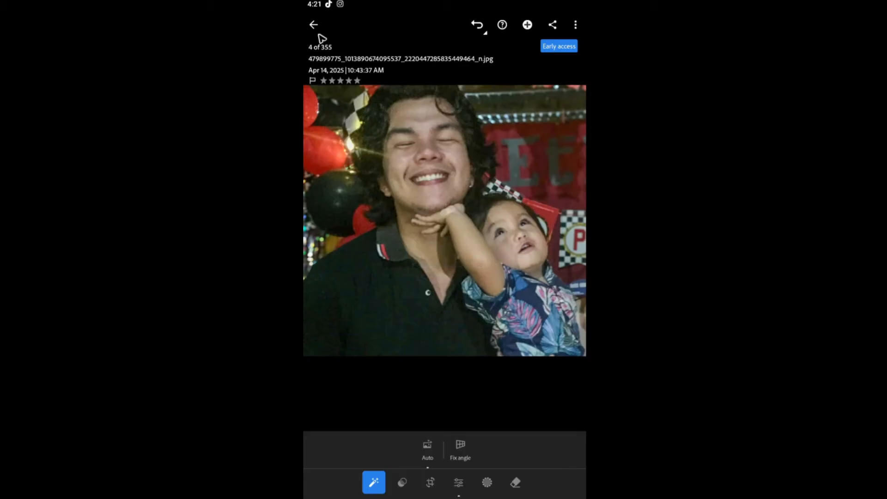
- Back in My edits, select the glasses, smiling man and wide-eyed face photos
{"action": "left_click", "coordinate": [314, 24]}
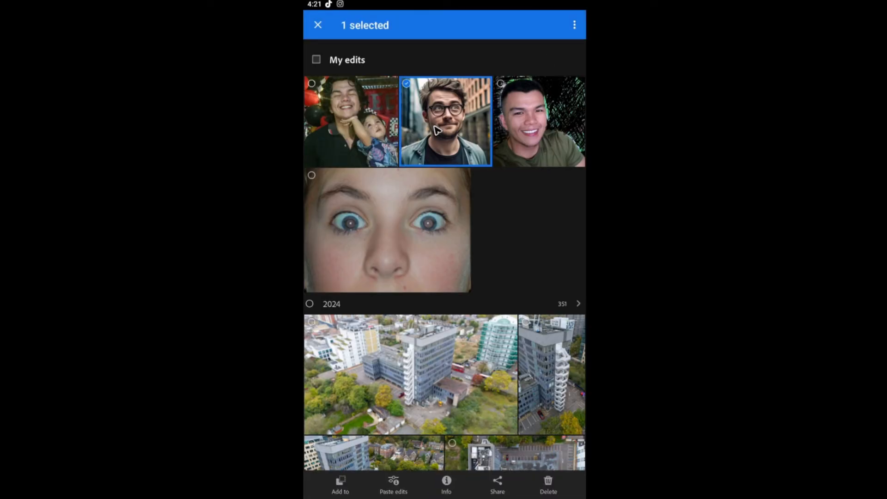
{"action": "left_click", "coordinate": [538, 131]}
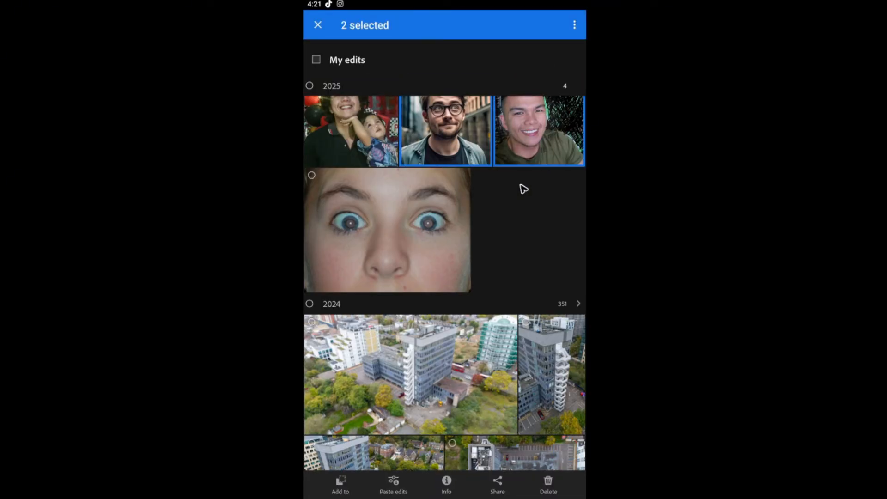
{"action": "left_click", "coordinate": [388, 231]}
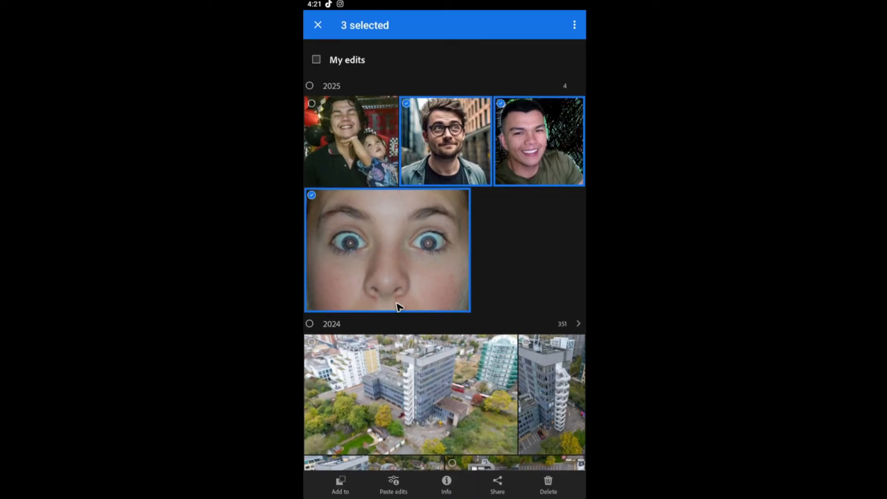
{"action": "mouse_move", "coordinate": [403, 489]}
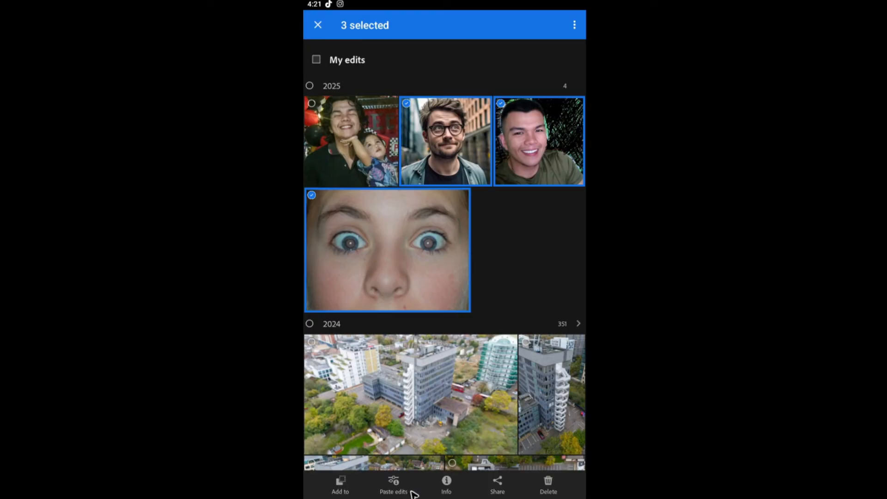
- Paste the copied edits and apply them to all 3 selected photos
{"action": "left_click", "coordinate": [393, 483]}
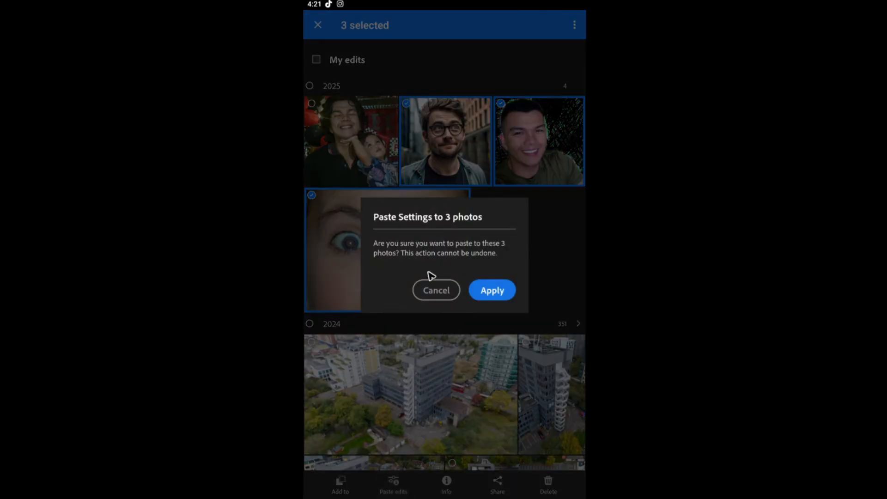
{"action": "mouse_move", "coordinate": [483, 259]}
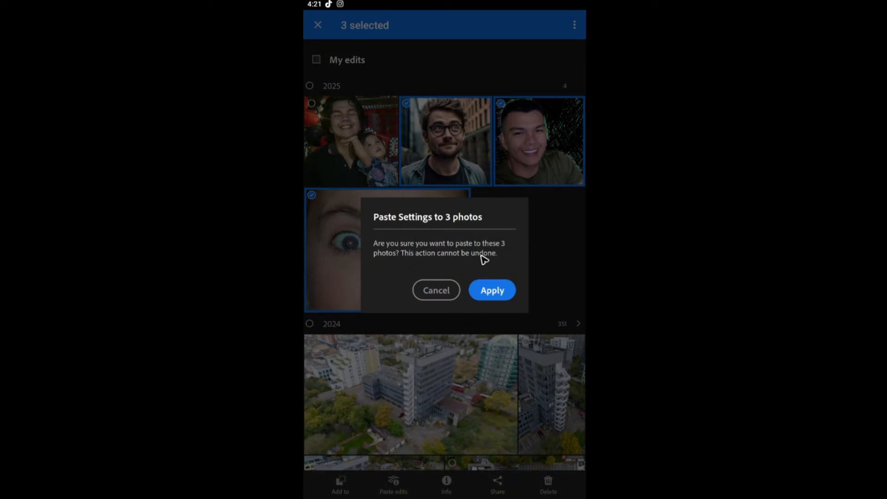
{"action": "mouse_move", "coordinate": [461, 265]}
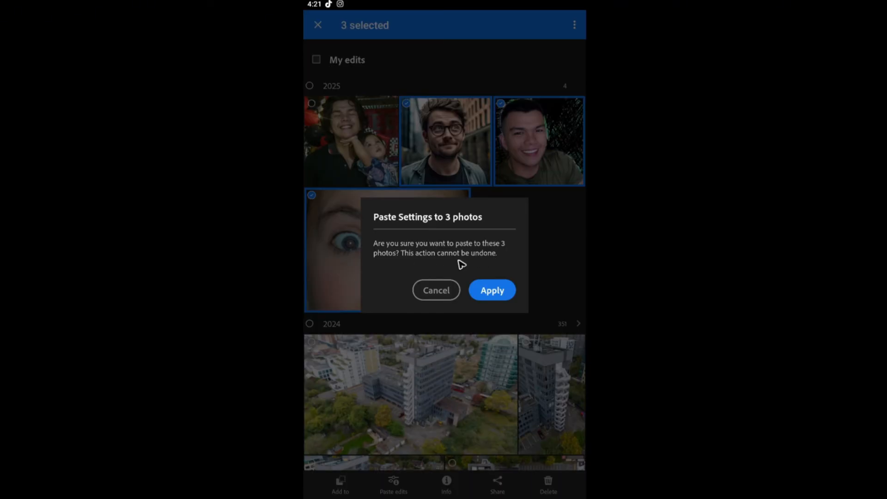
{"action": "mouse_move", "coordinate": [500, 278]}
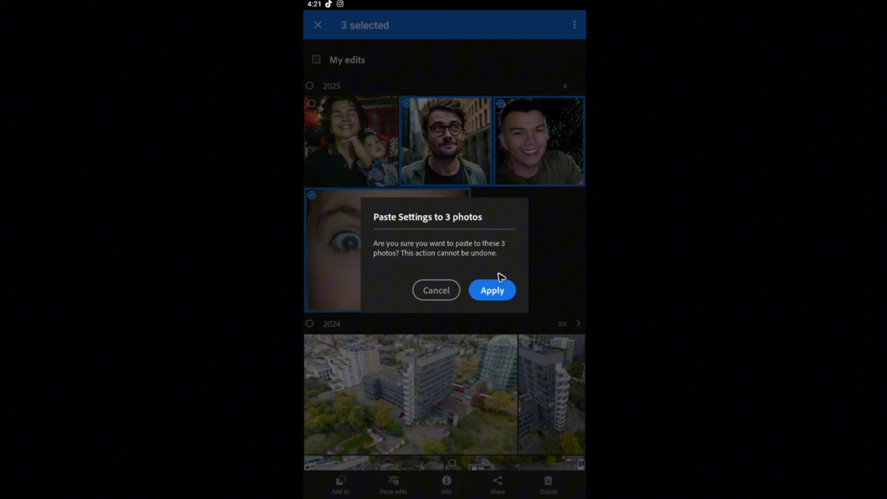
{"action": "left_click", "coordinate": [491, 289]}
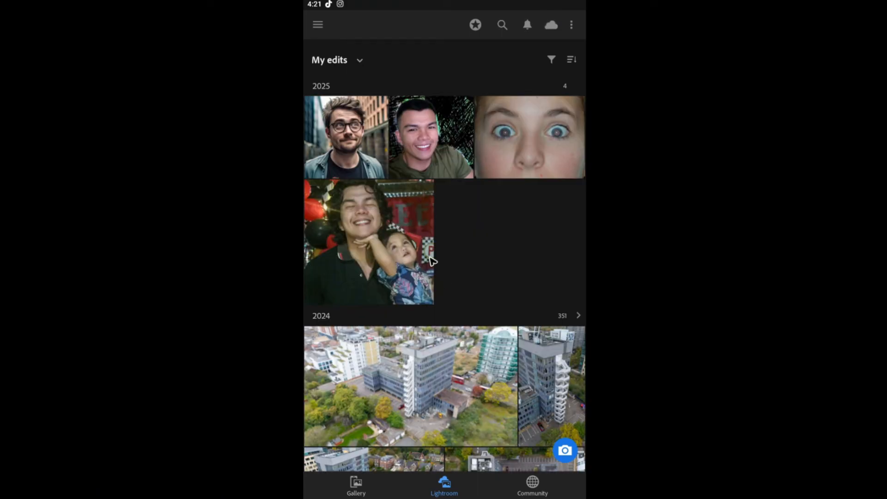
{"action": "mouse_move", "coordinate": [368, 266]}
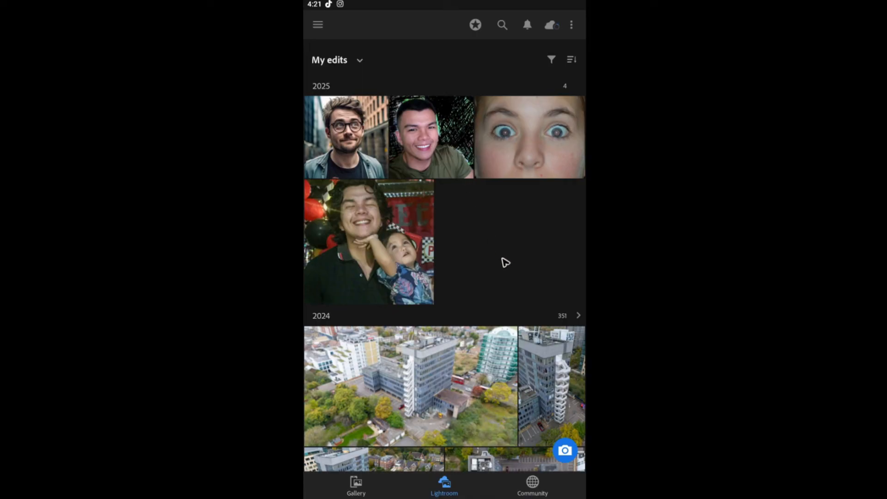
{"action": "mouse_move", "coordinate": [510, 272]}
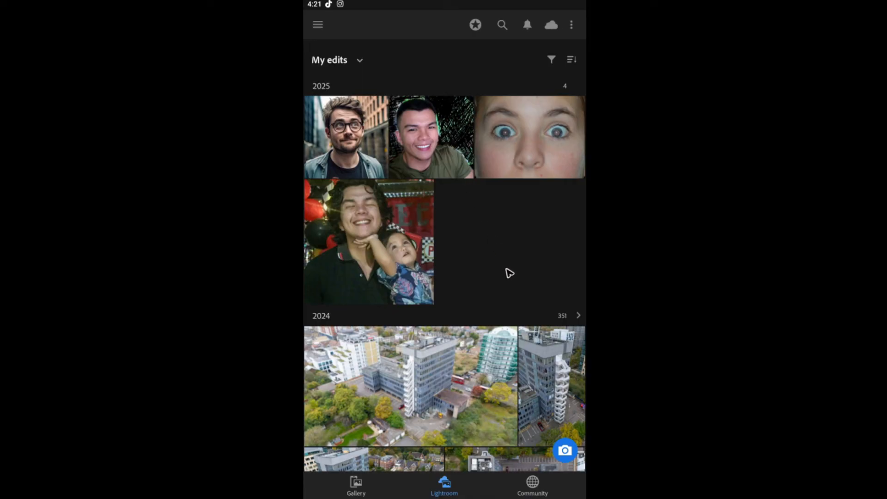
{"action": "mouse_move", "coordinate": [209, 191]}
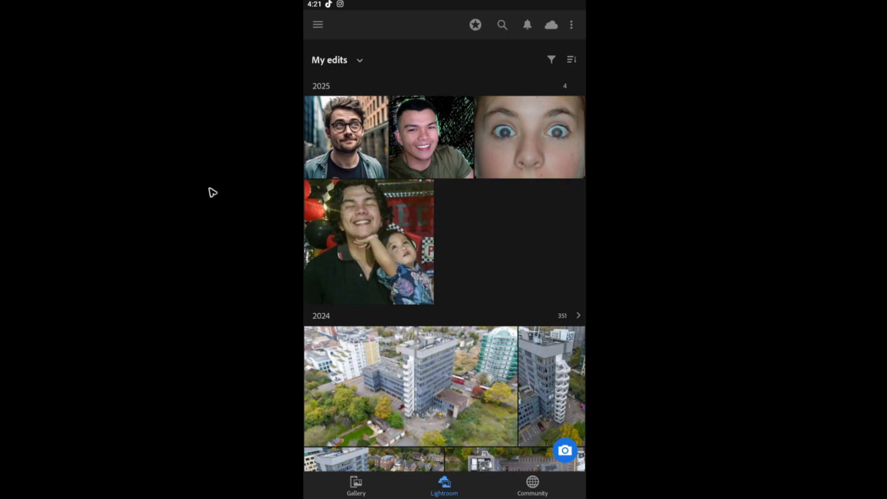